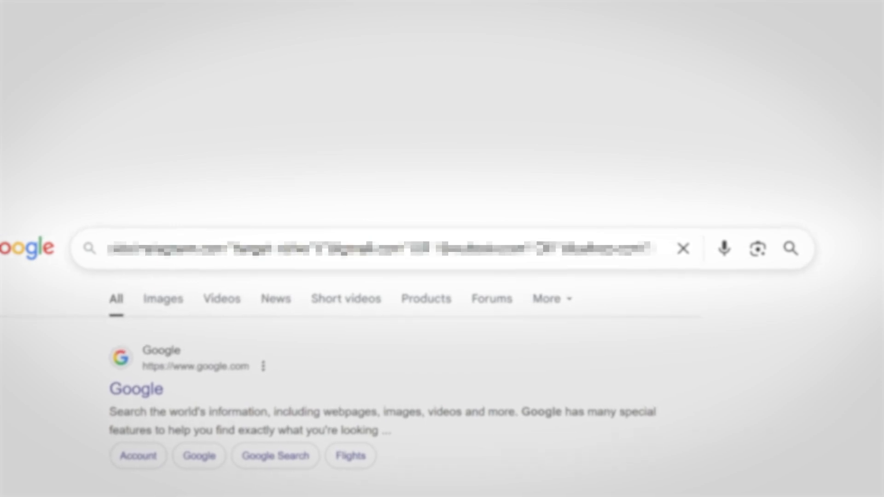
Search Google with a site:instagram.com query for niche profiles listing email addresses
{"action": "type", "text": "site:instag"}
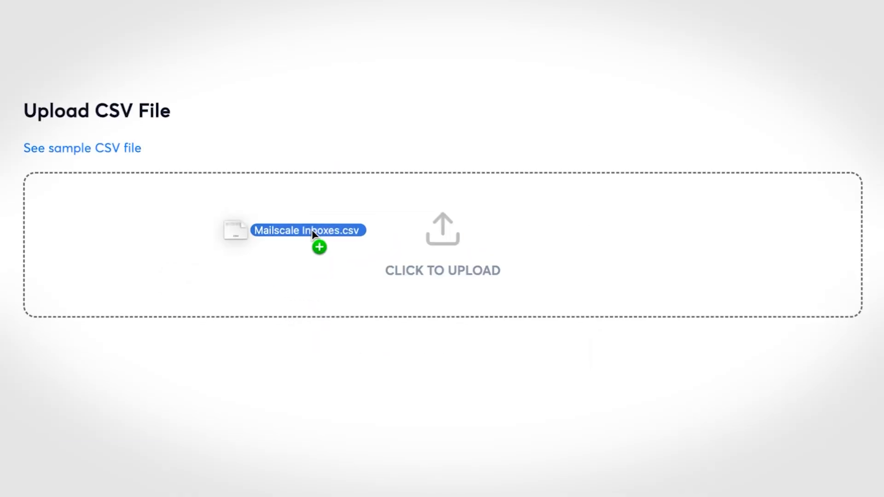
Drop Mailscale Inboxes.csv onto the Upload CSV File zone until it shows 'File processed'
{"action": "left_click_drag", "start_coordinate": [307, 230], "coordinate": [442, 231]}
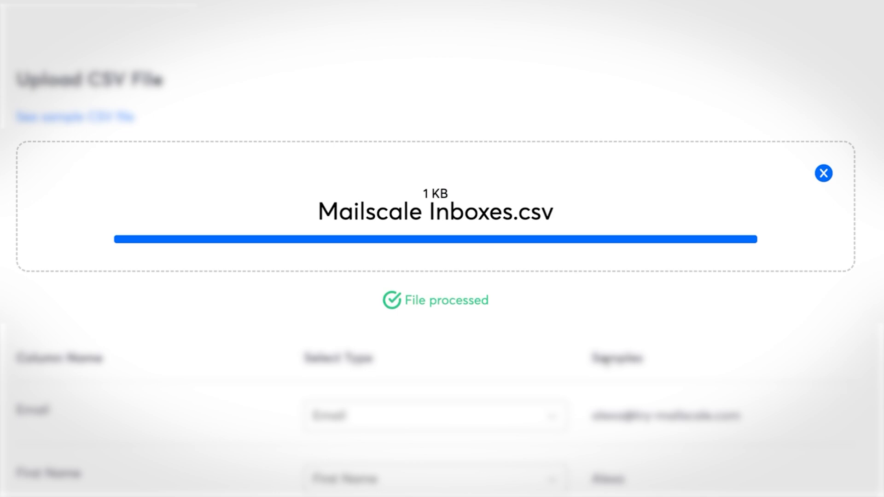